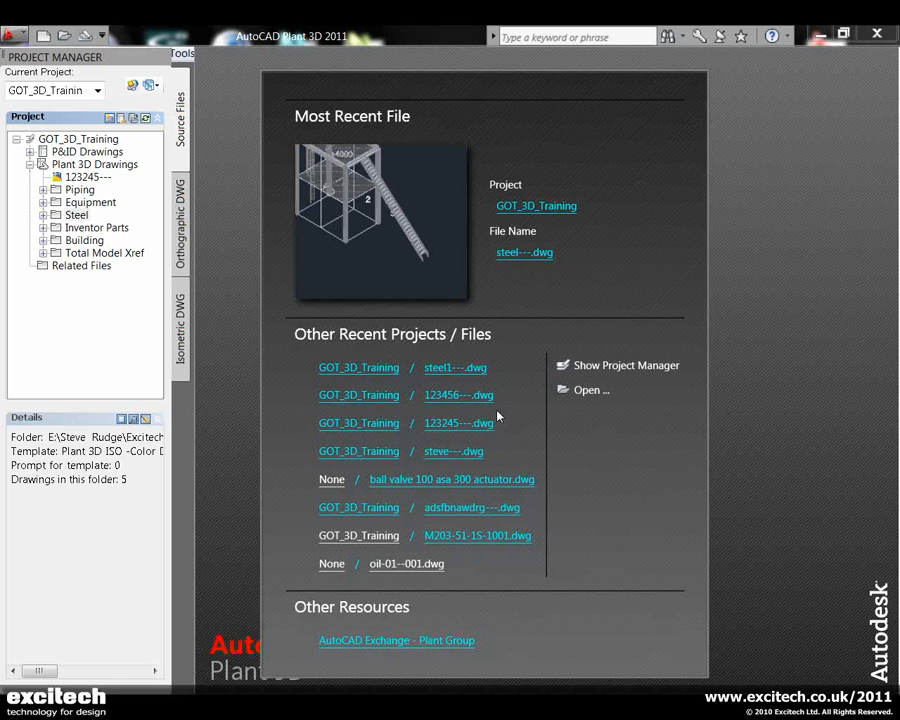
pyautogui.moveTo(312, 308)
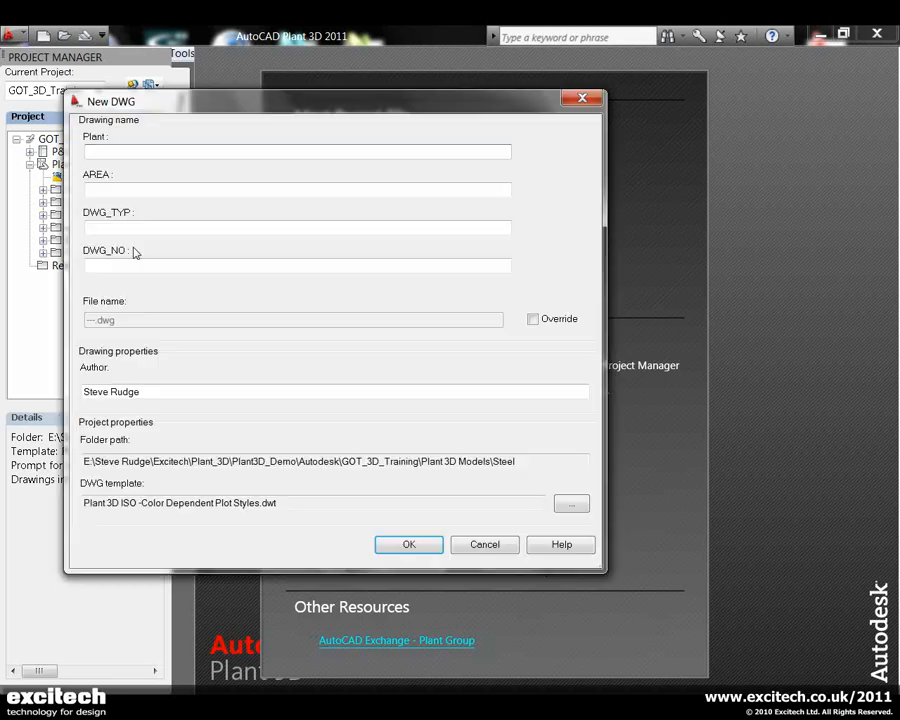
# Create a new drawing named steel123 in the Steel folder.
pyautogui.write('steel')
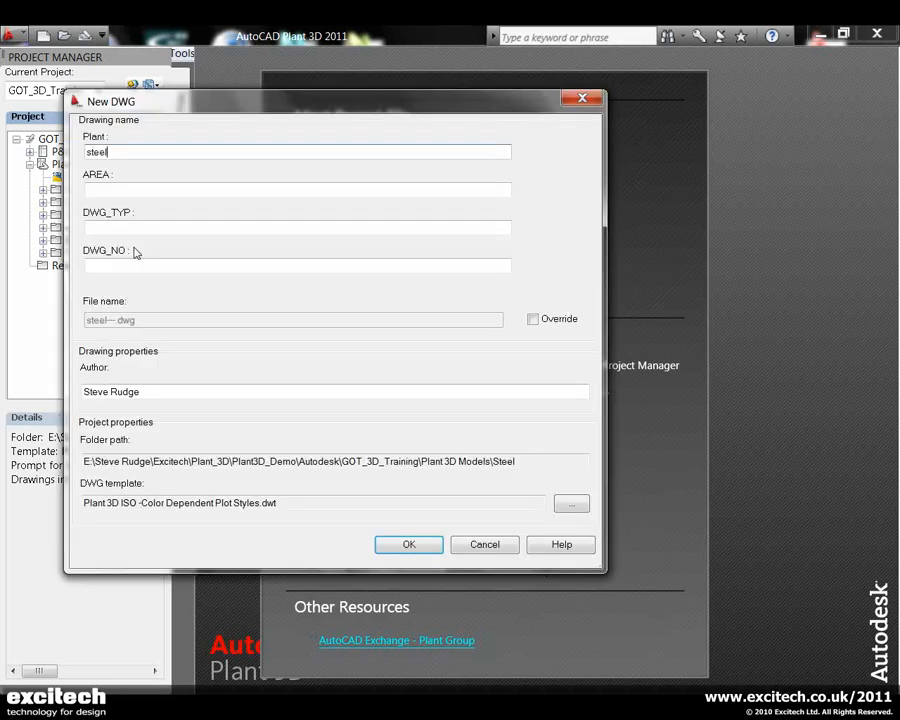
pyautogui.write('123')
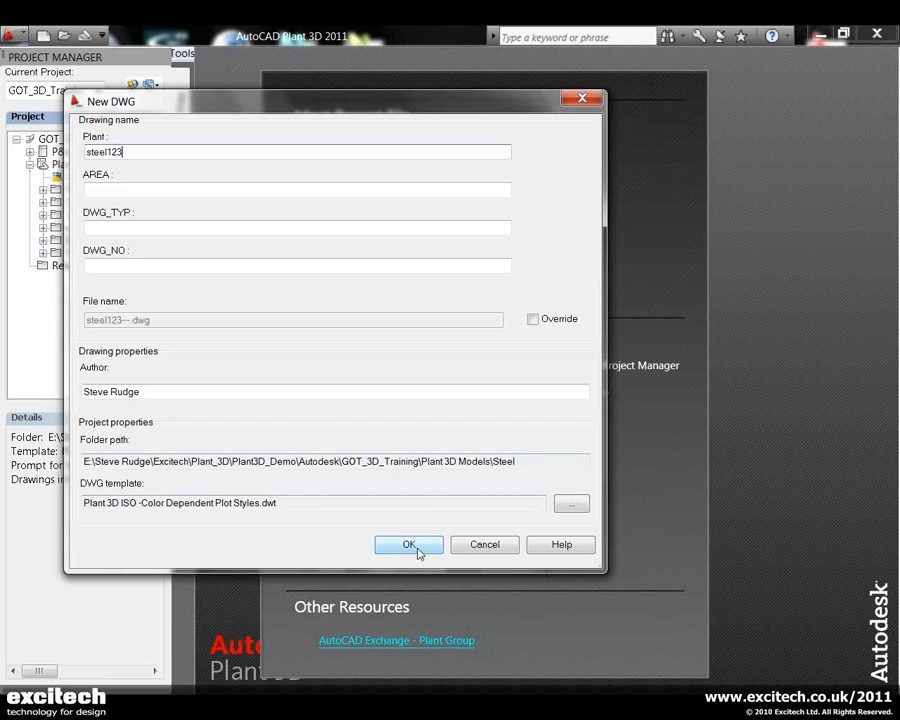
pyautogui.click(408, 544)
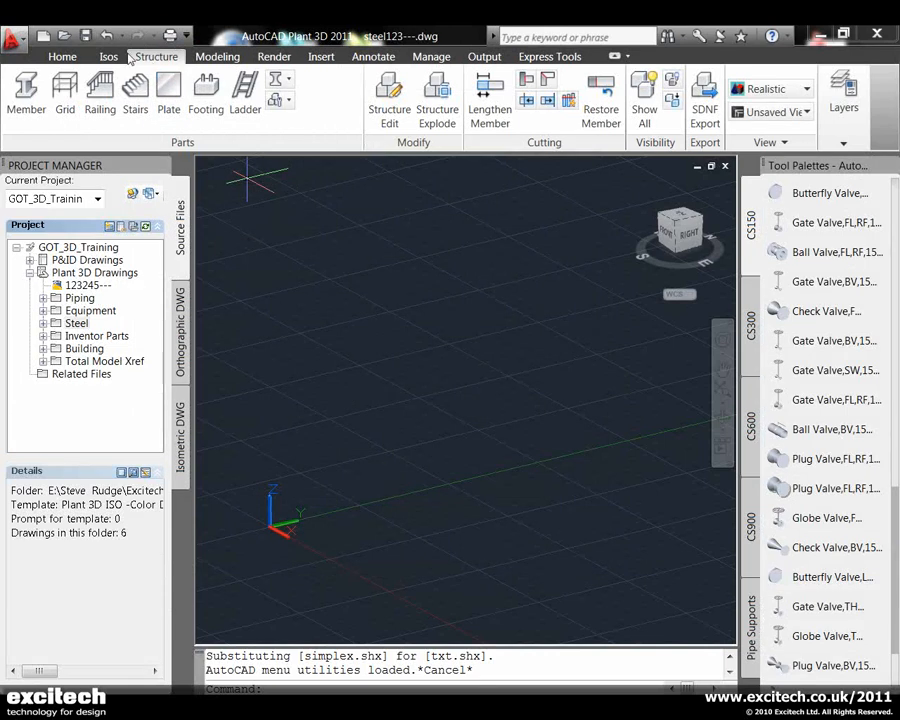
pyautogui.moveTo(325, 290)
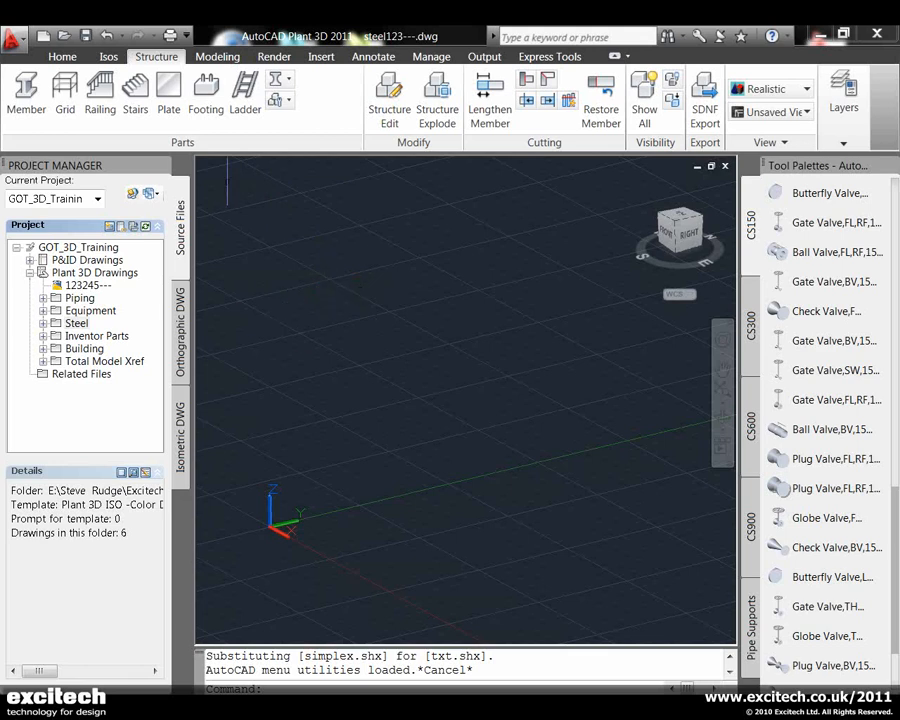
# Start the Grid command from the Structure tab's Parts panel.
pyautogui.click(65, 95)
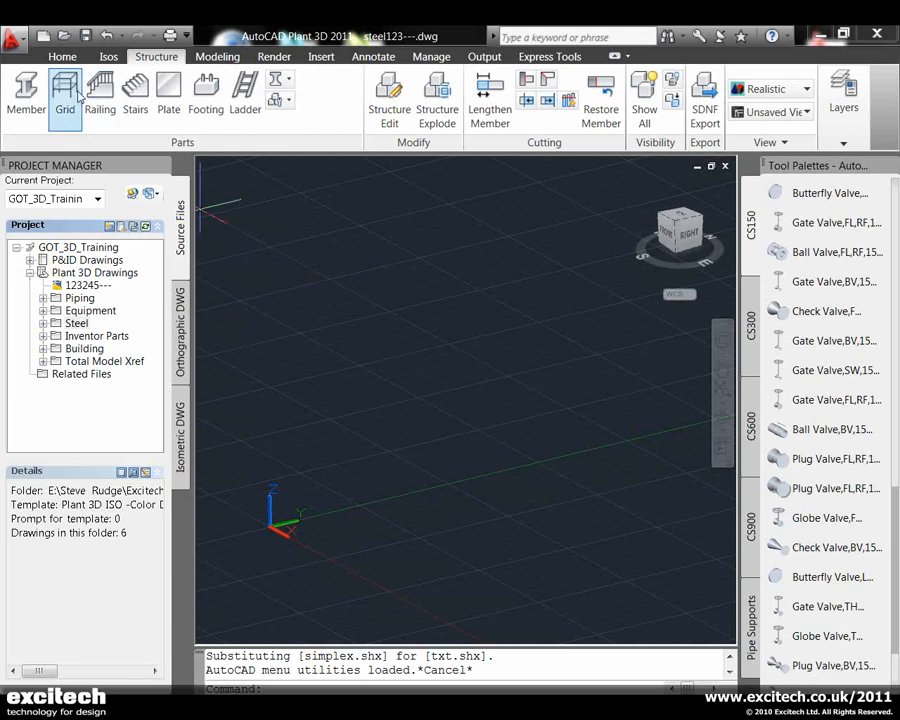
pyautogui.click(65, 97)
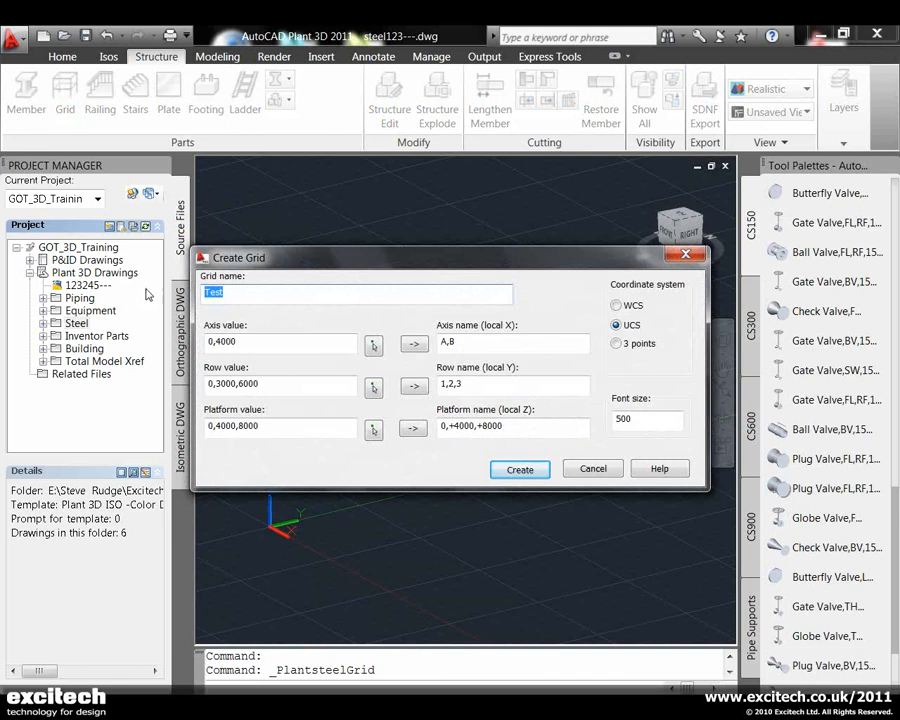
# Create the grid 'platform' with axes A–B, rows 1–3 and levels 0, +4000, +8000.
pyautogui.write('platform')
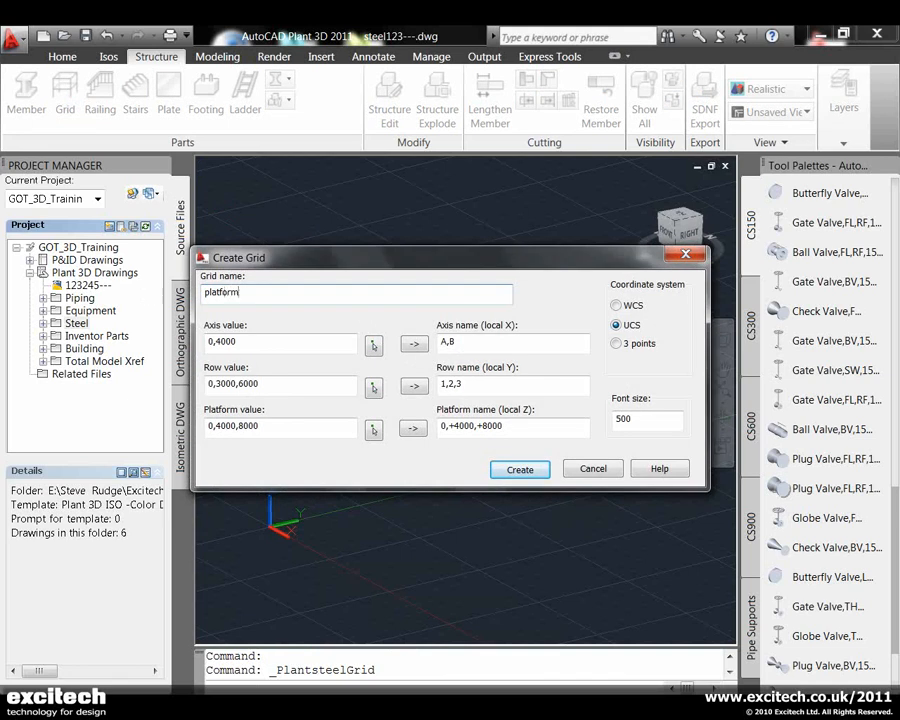
pyautogui.write('1')
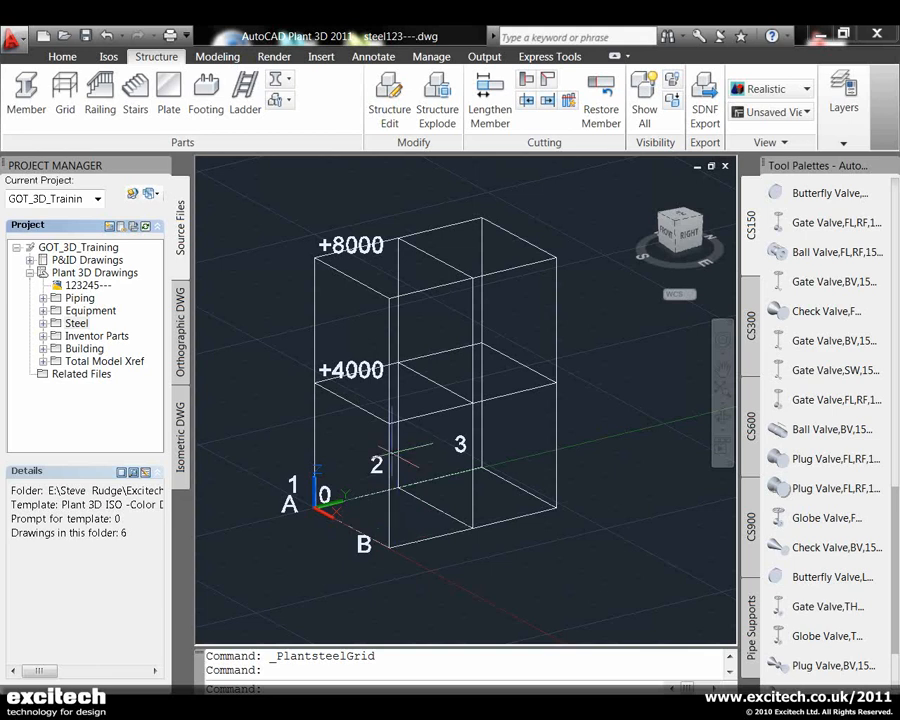
pyautogui.moveTo(26, 90)
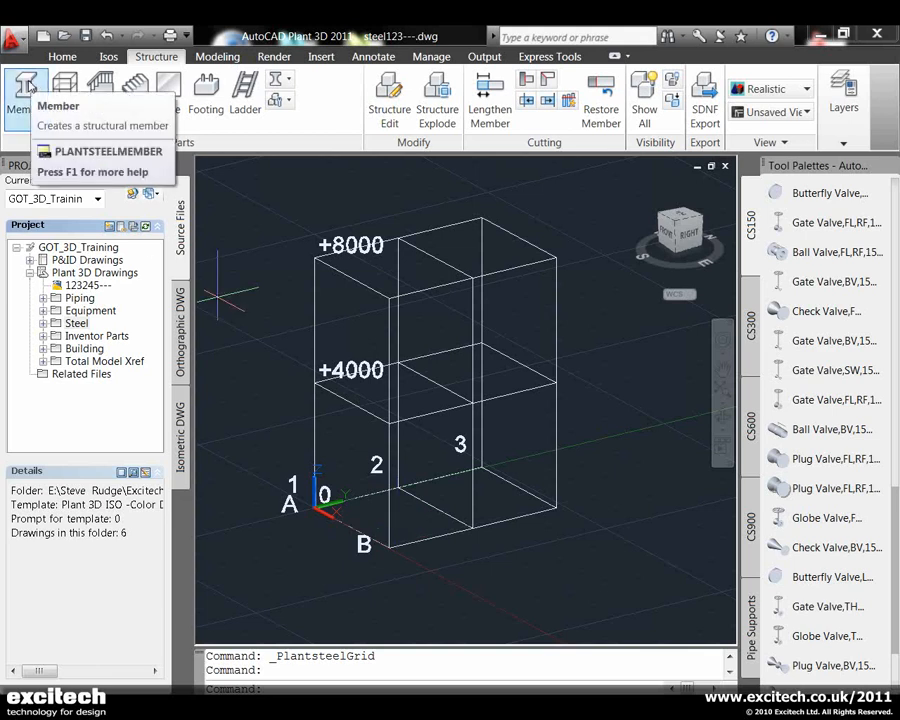
# Start a member with the section set to DIN standard, HEB shape, size HEB-260.
pyautogui.click(26, 90)
pyautogui.write('s')
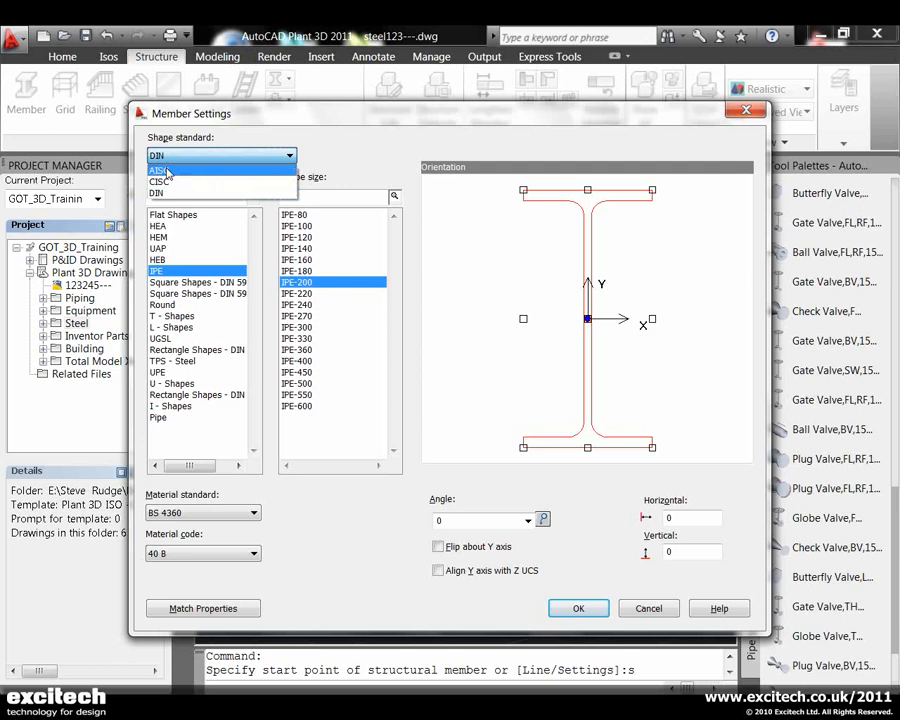
pyautogui.click(184, 193)
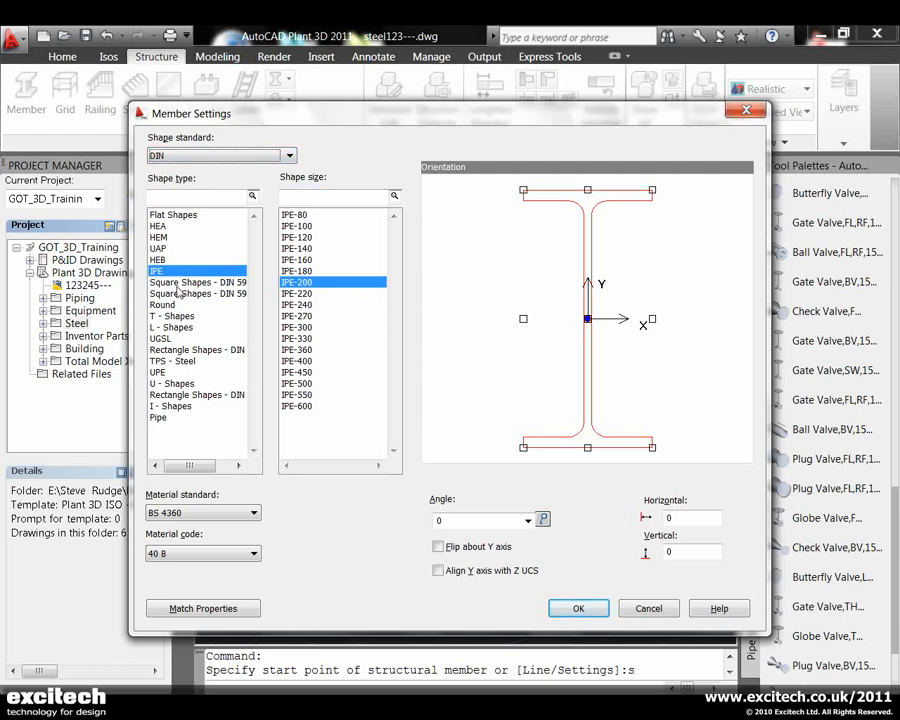
pyautogui.click(158, 260)
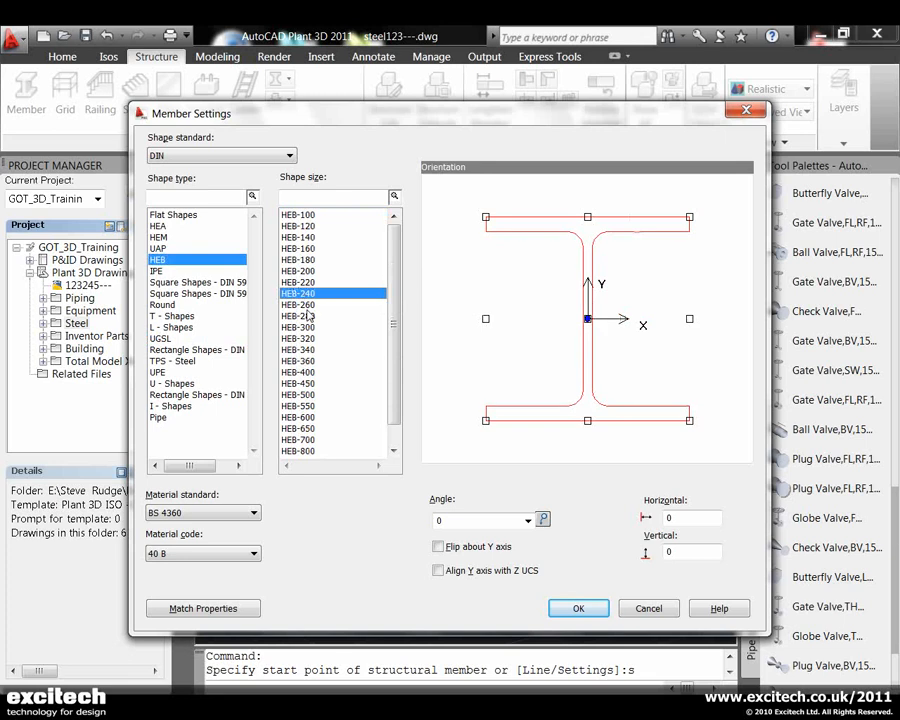
pyautogui.click(298, 304)
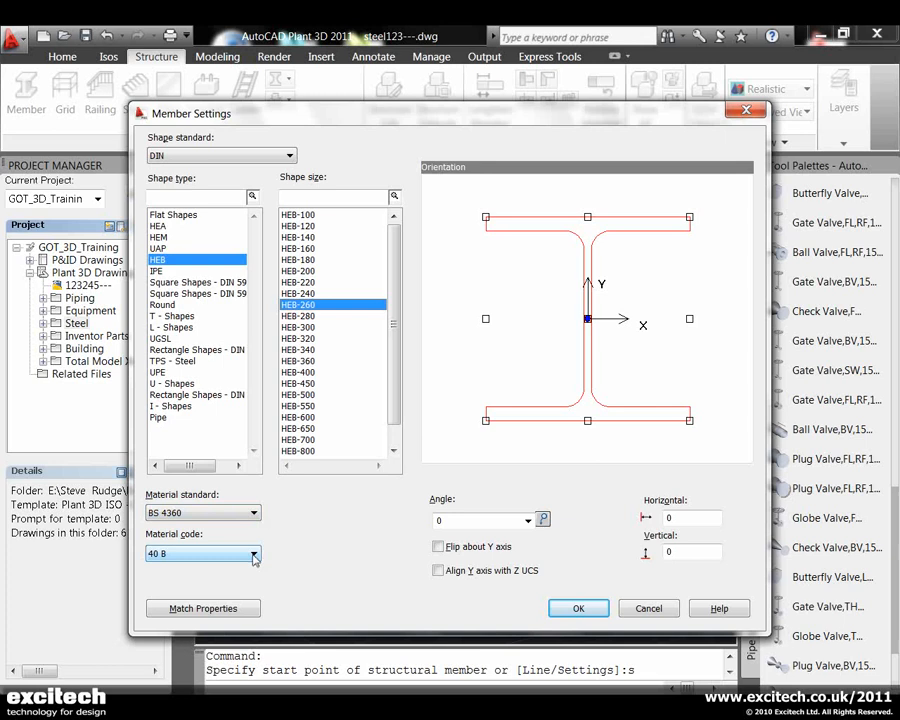
pyautogui.moveTo(304, 537)
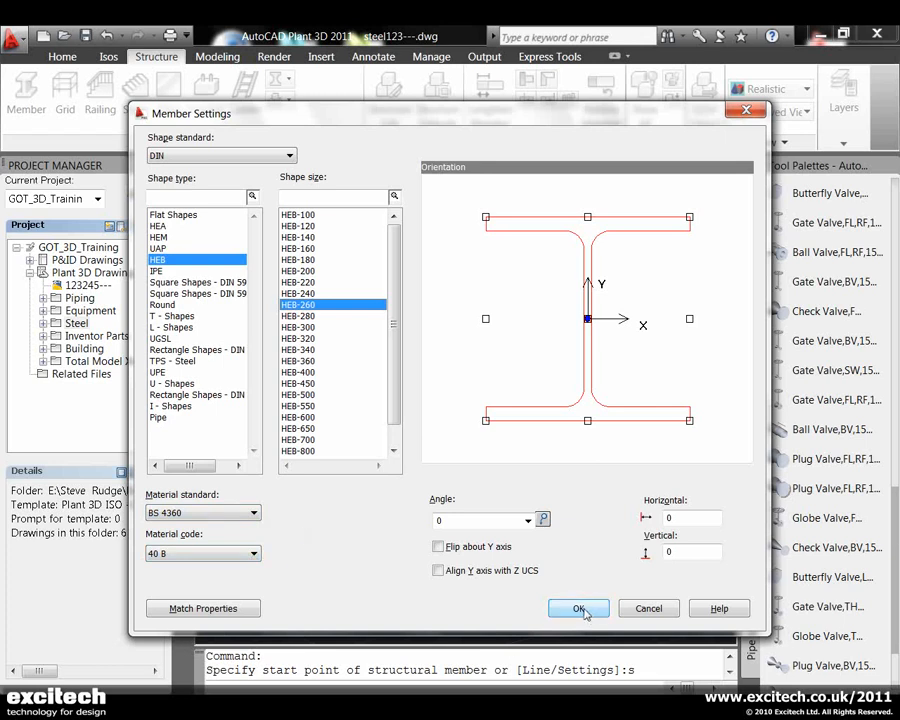
pyautogui.click(578, 608)
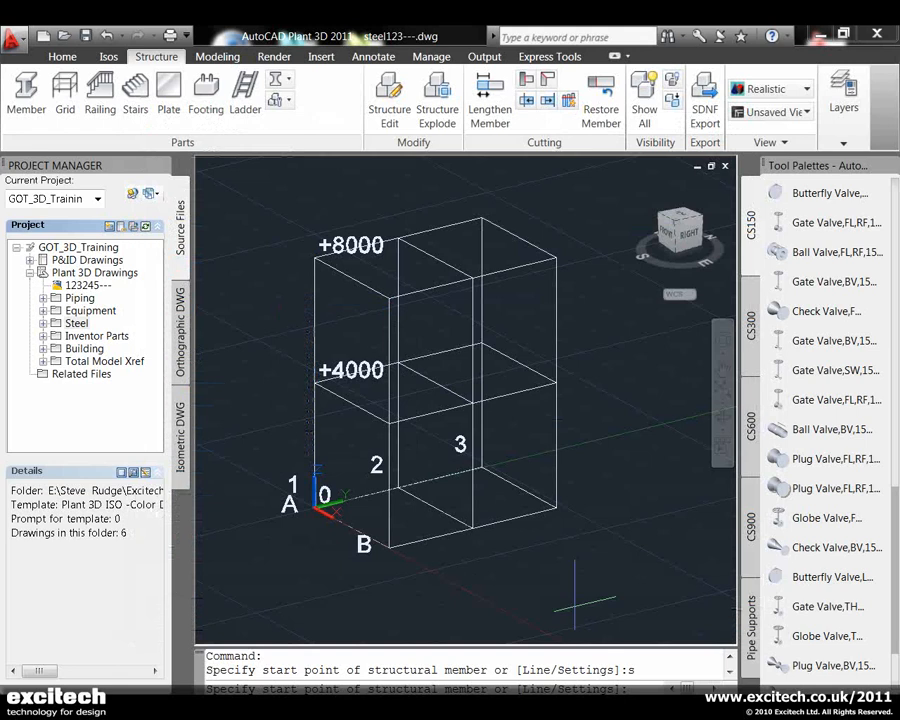
pyautogui.moveTo(385, 550)
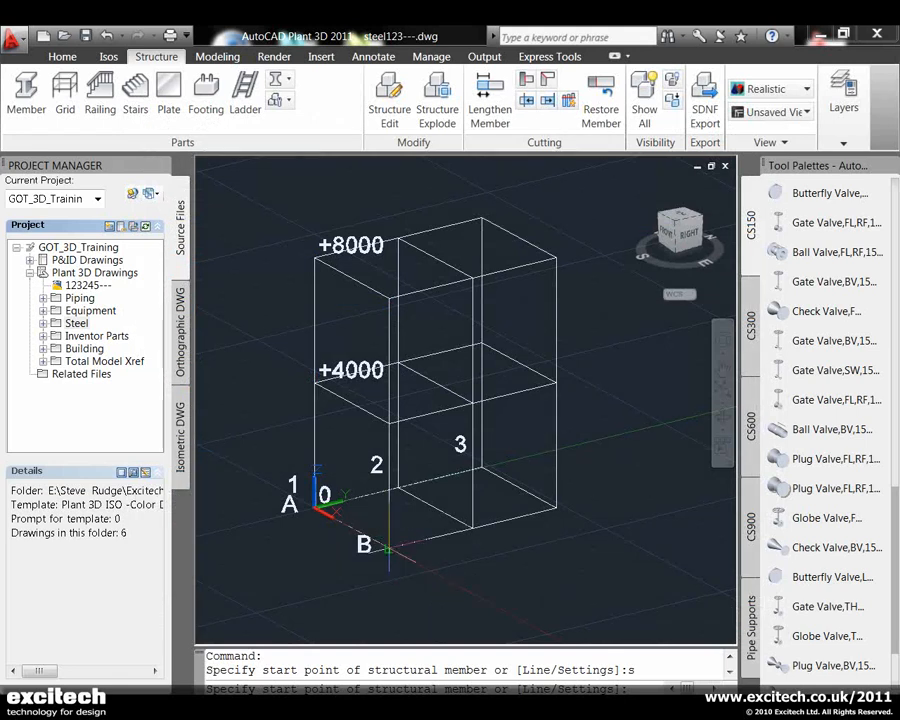
# Draw HEB-260 columns and +8000 beams between grid intersections, starting at corner B.
pyautogui.click(389, 300)
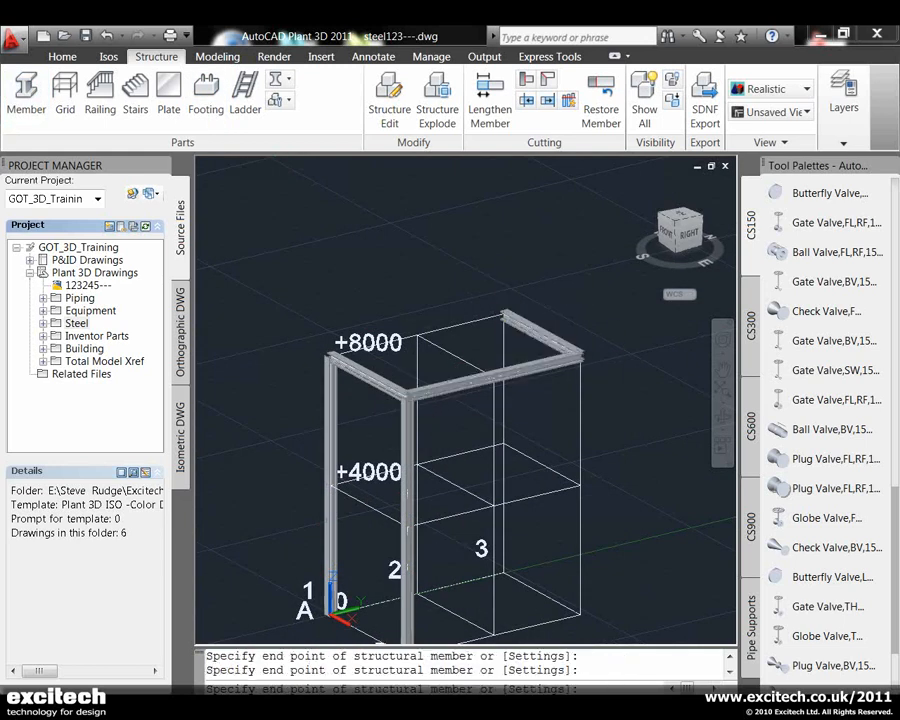
pyautogui.moveTo(495, 425)
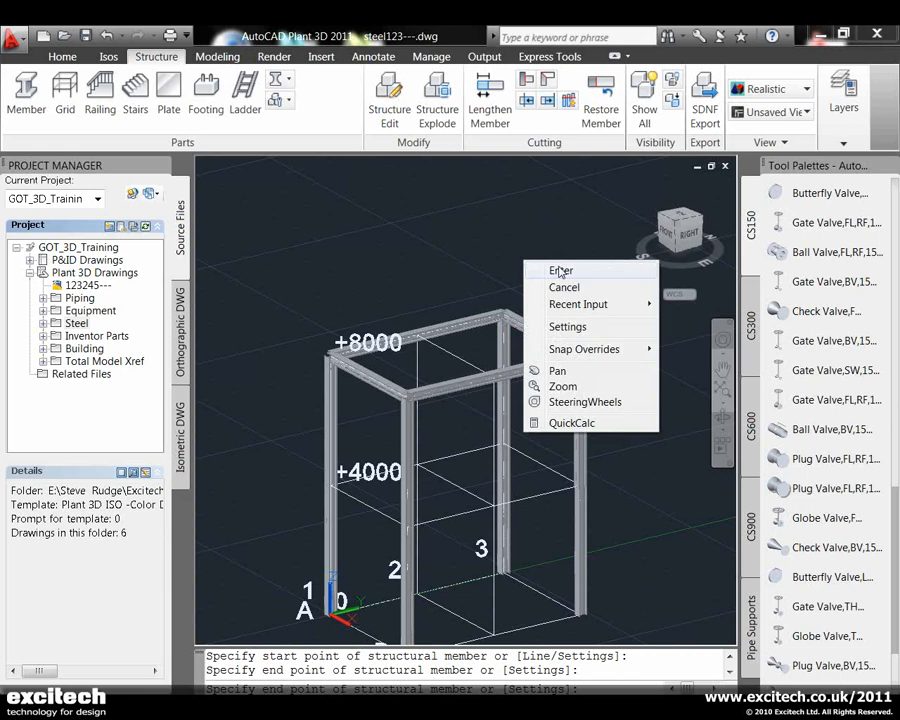
pyautogui.click(564, 287)
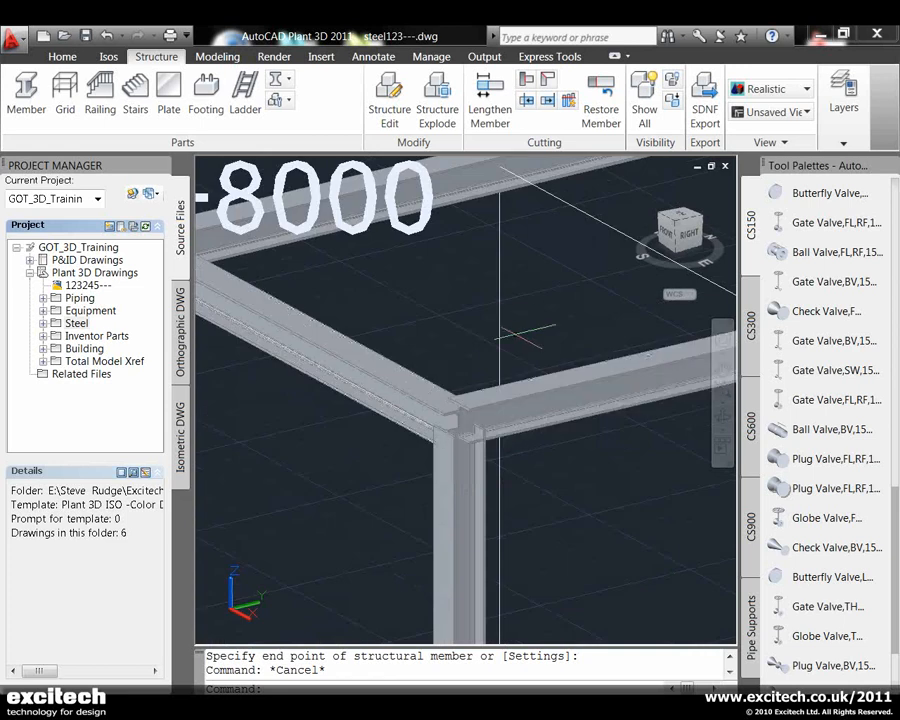
pyautogui.click(601, 95)
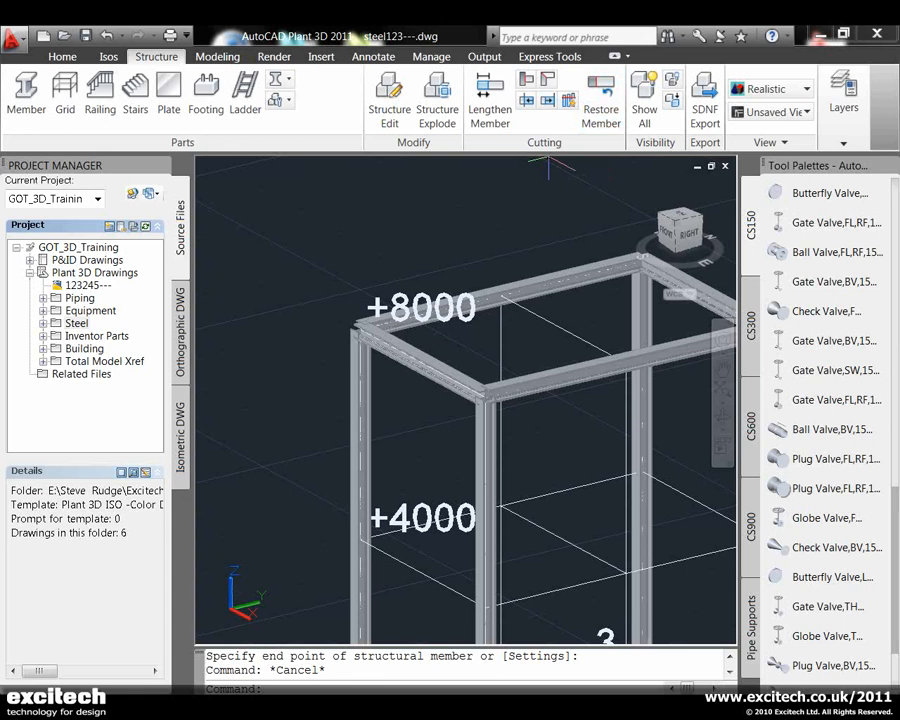
pyautogui.moveTo(525, 100)
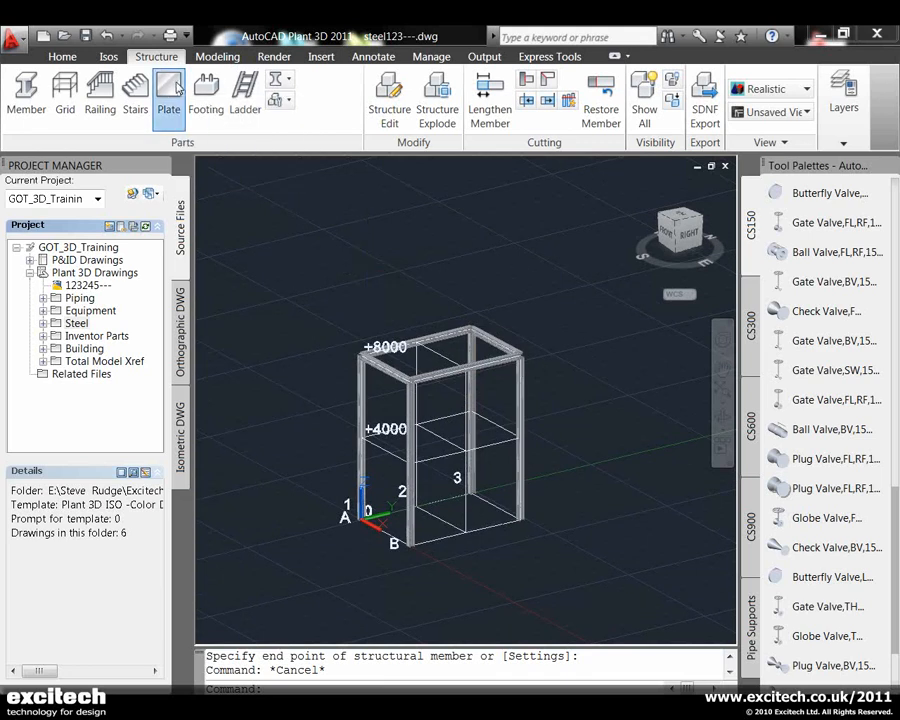
# Place BS 4360, 40 C, 12-thick ZIGZAG grating on the +4000 and +8000 levels.
pyautogui.click(168, 95)
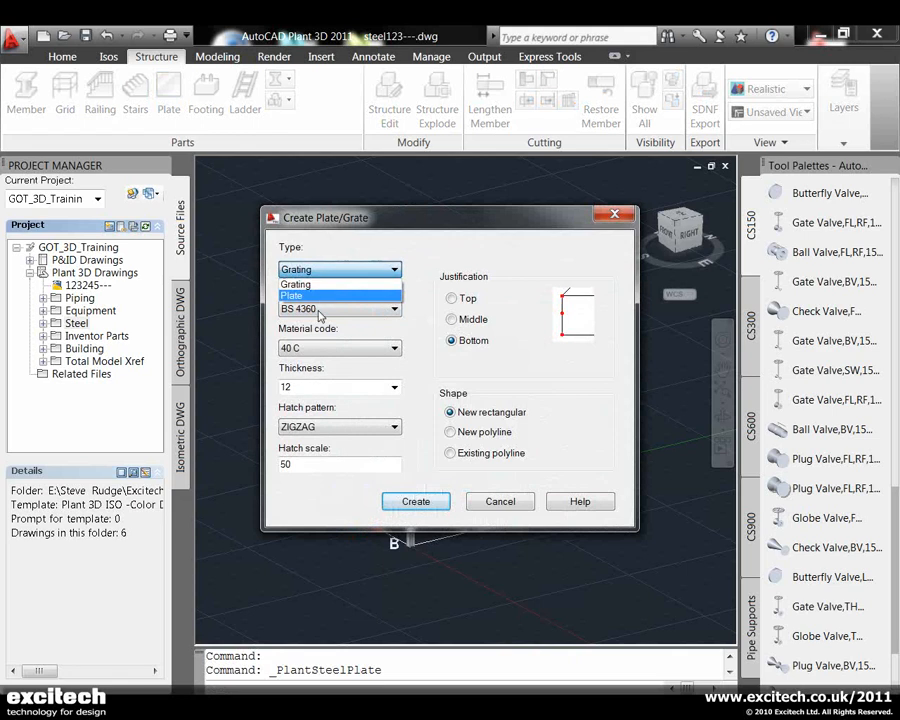
pyautogui.moveTo(320, 284)
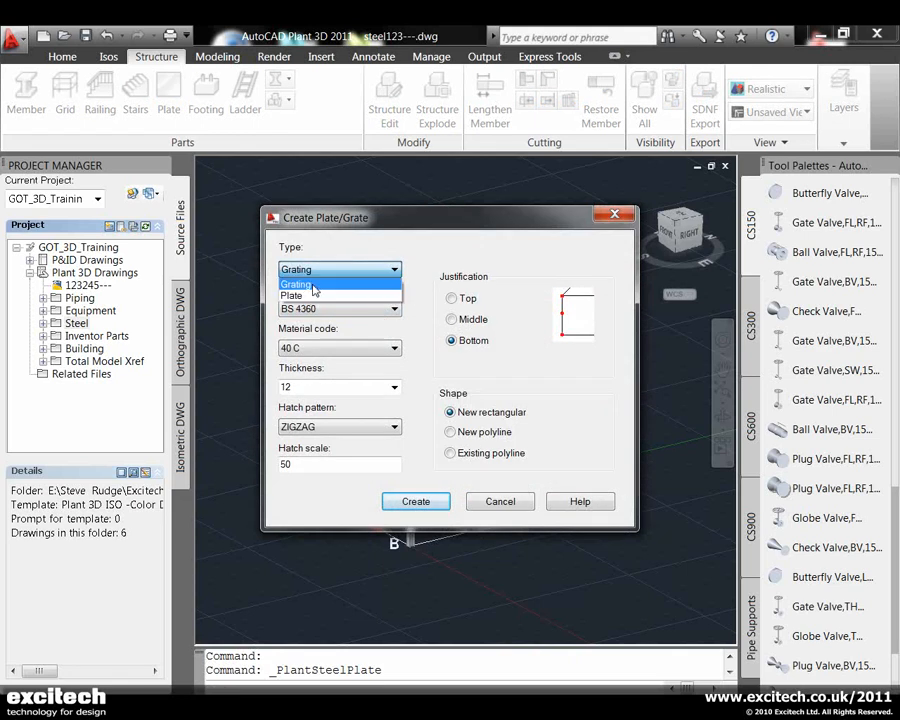
pyautogui.moveTo(310, 295)
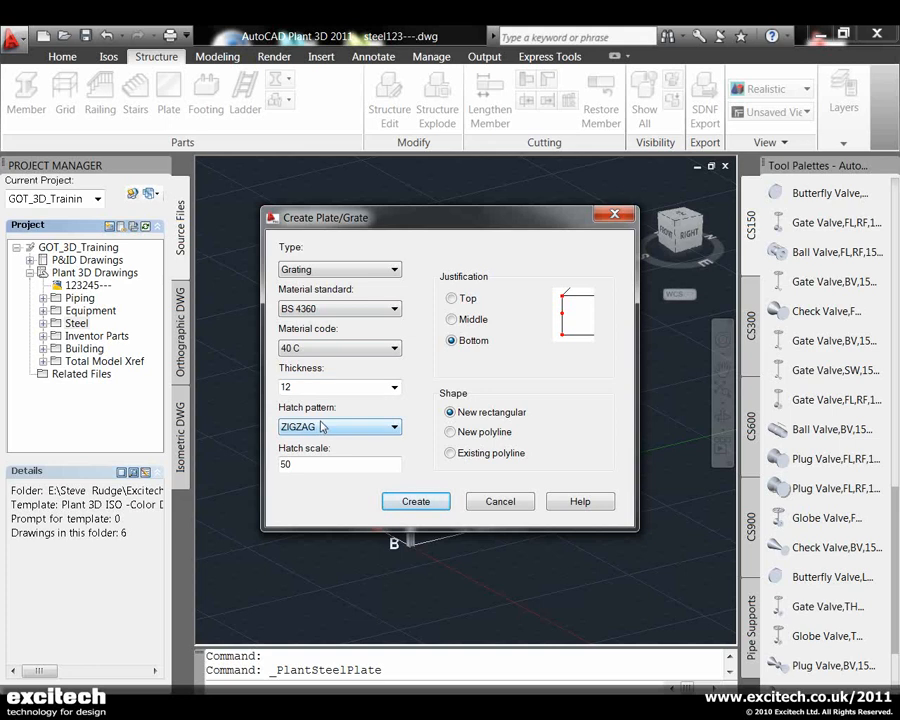
pyautogui.moveTo(328, 424)
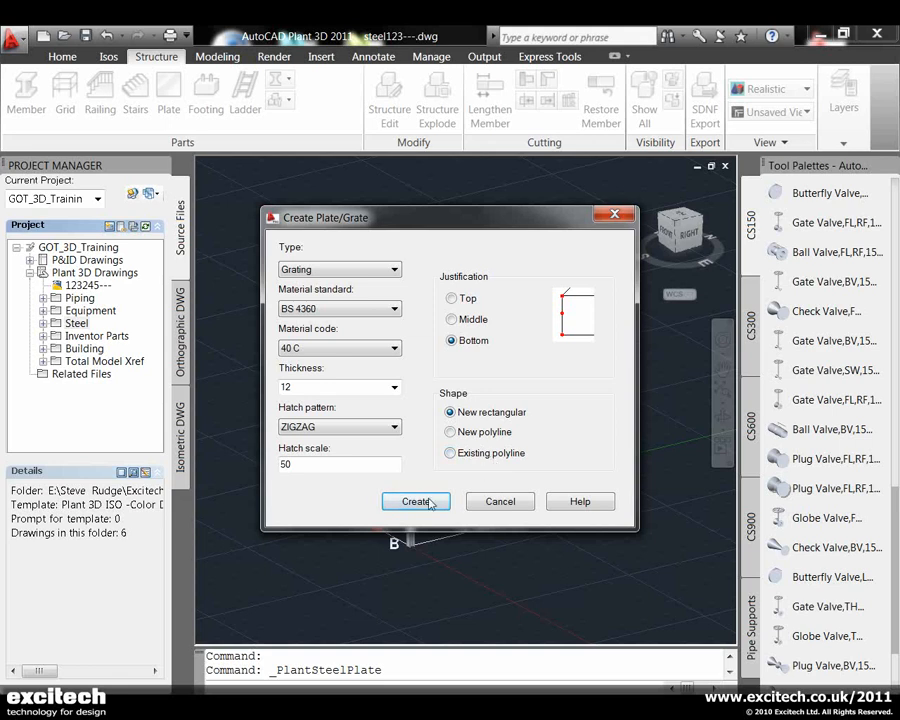
pyautogui.click(416, 501)
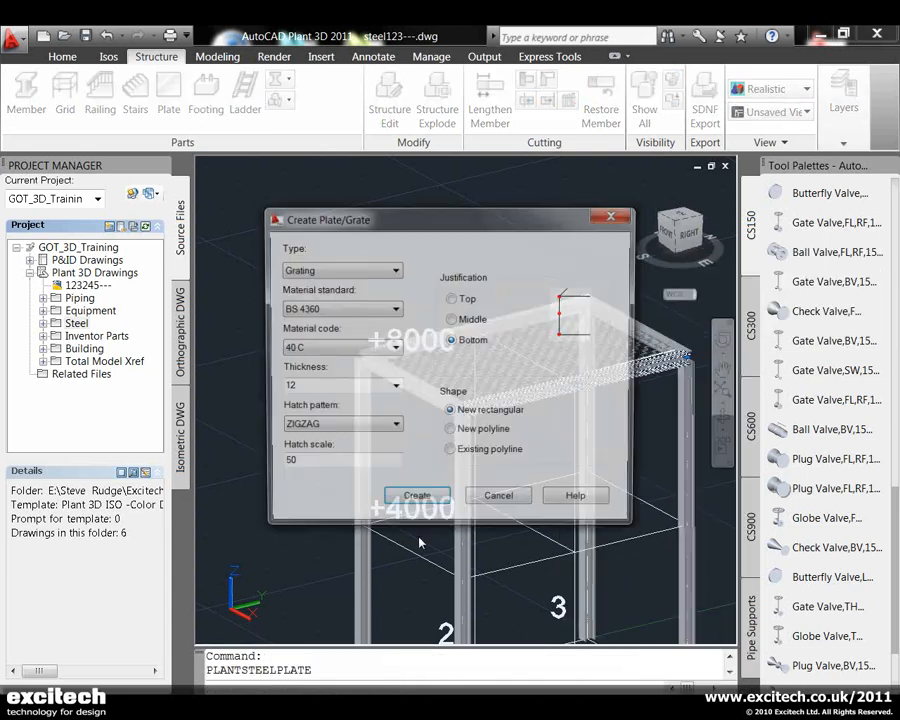
pyautogui.click(416, 495)
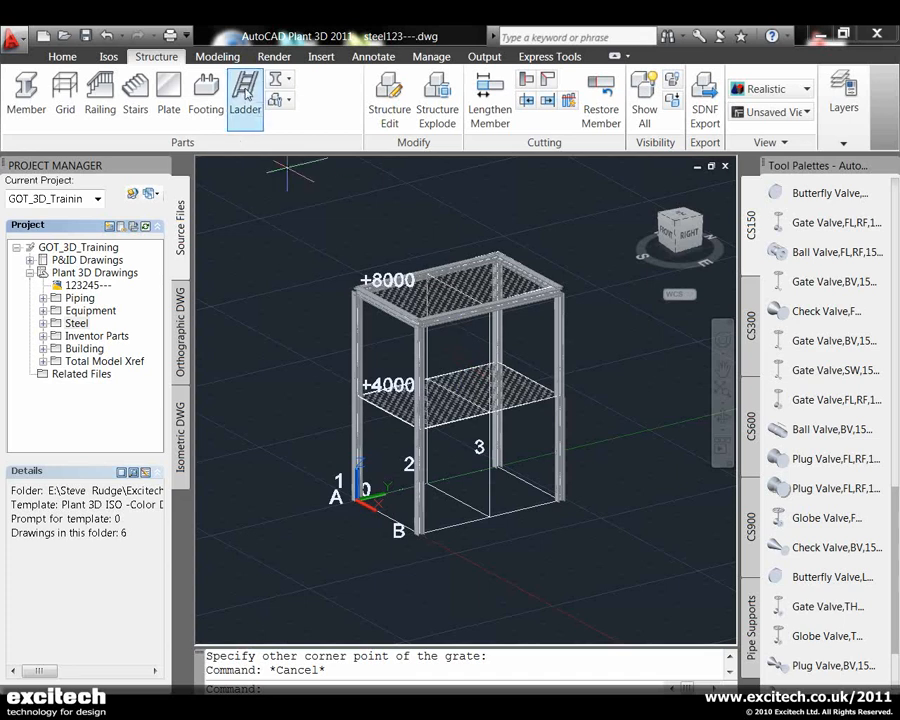
# Start a ladder and review its geometry and safety cage settings.
pyautogui.click(245, 95)
pyautogui.write('s')
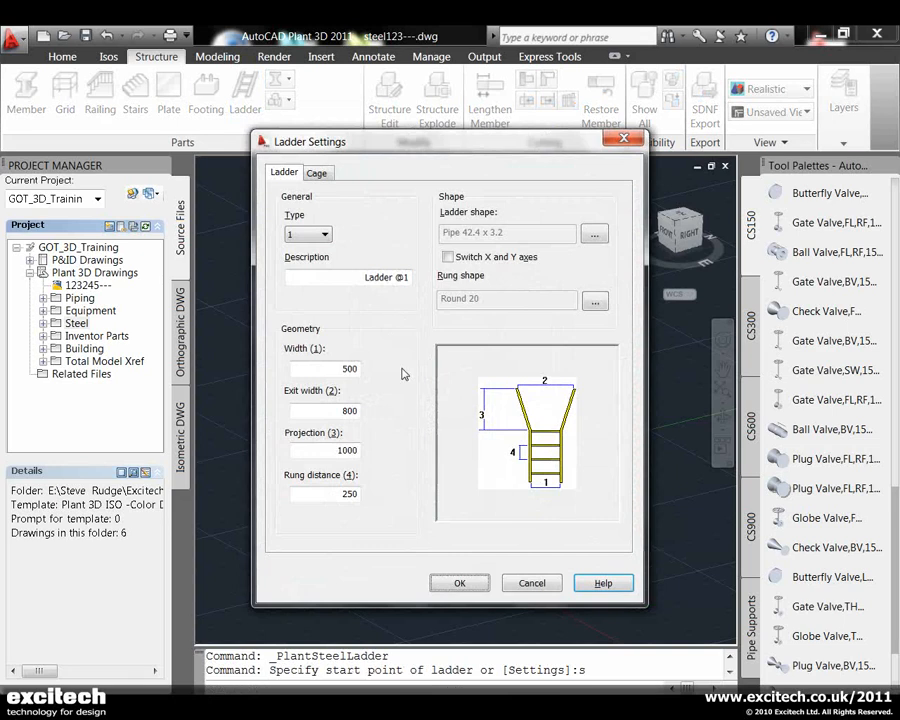
pyautogui.click(595, 233)
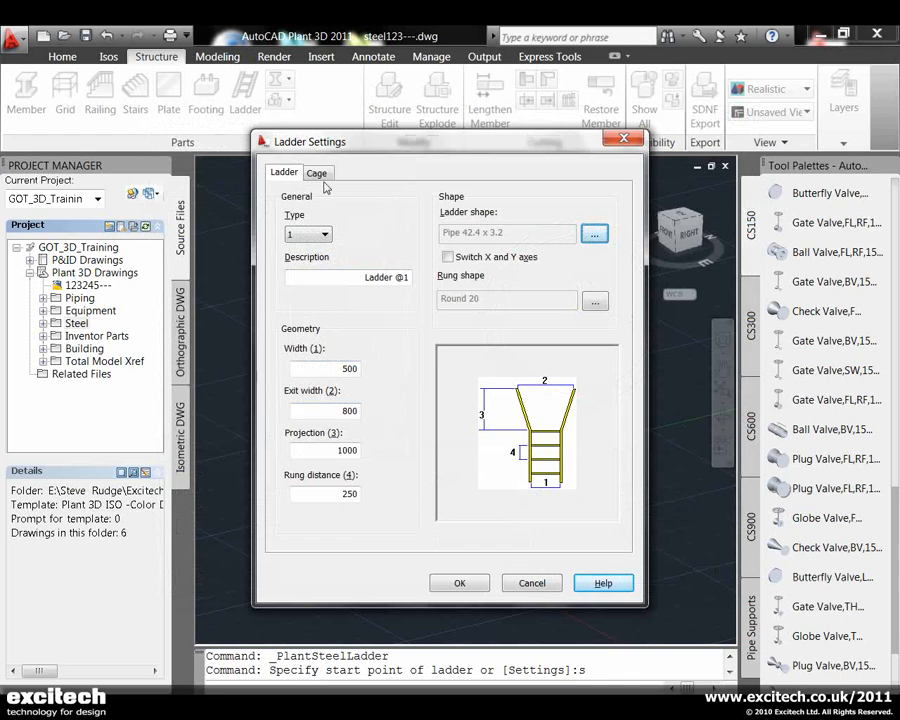
pyautogui.click(317, 172)
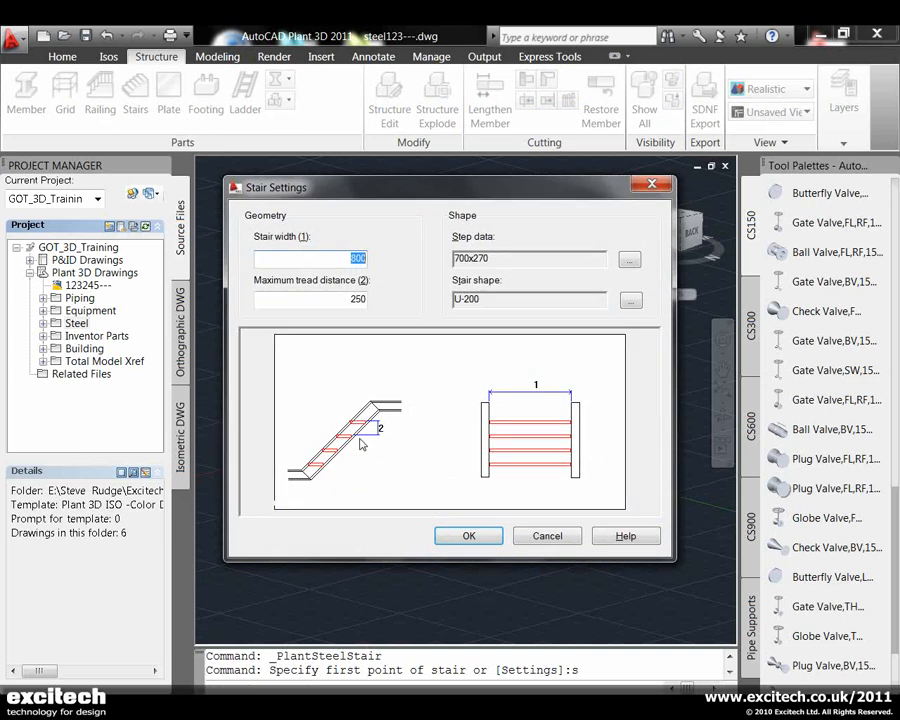
pyautogui.moveTo(726, 255)
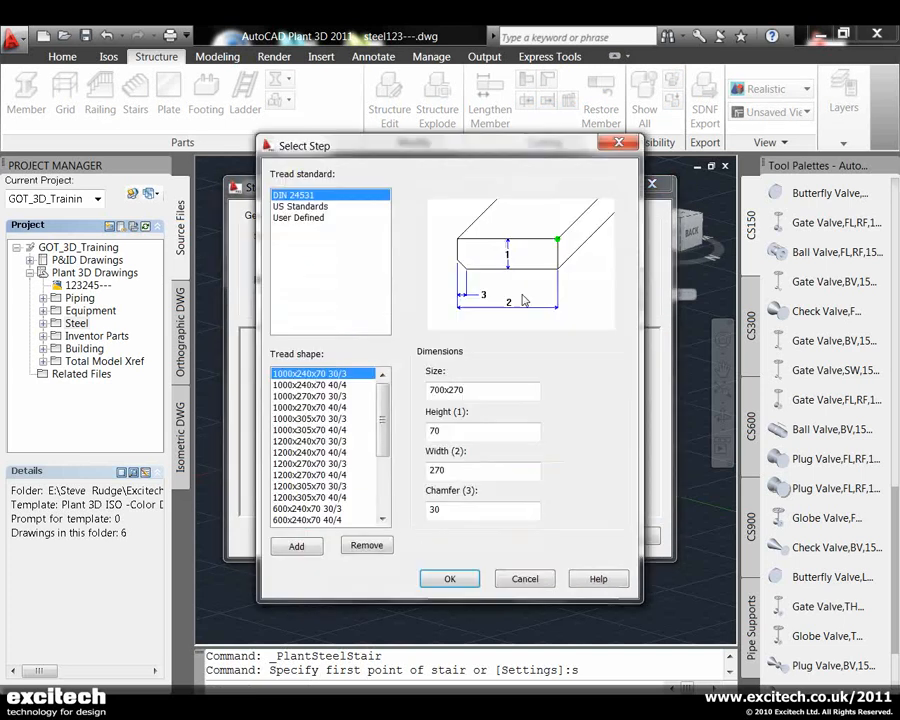
# Draw a stair with 700x270 steps and U-200 stringers from ground to the +8000 platform.
pyautogui.click(449, 578)
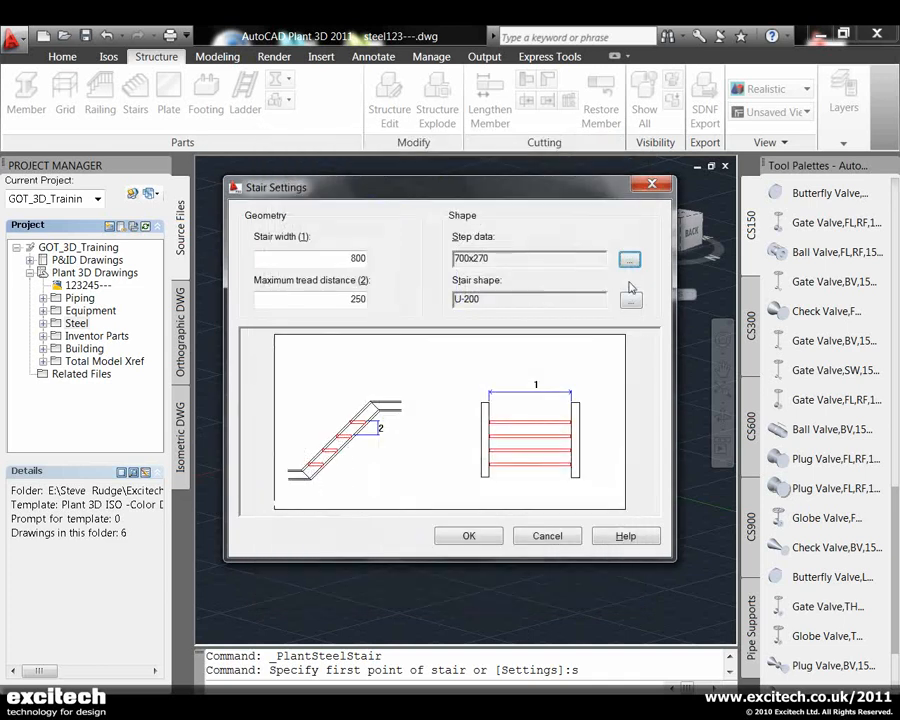
pyautogui.click(630, 299)
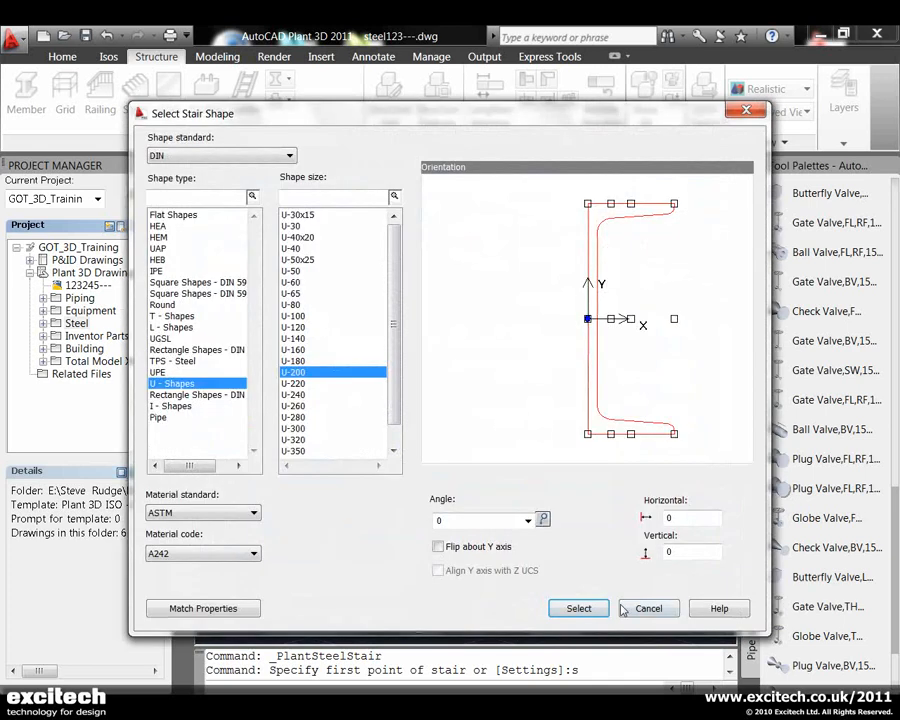
pyautogui.click(578, 608)
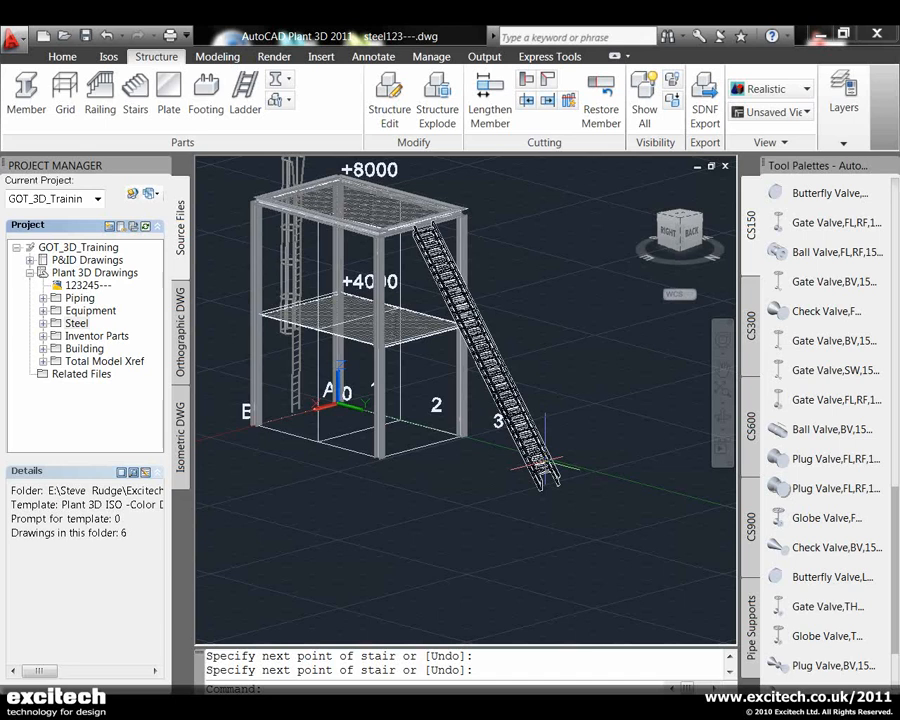
pyautogui.press('Escape')
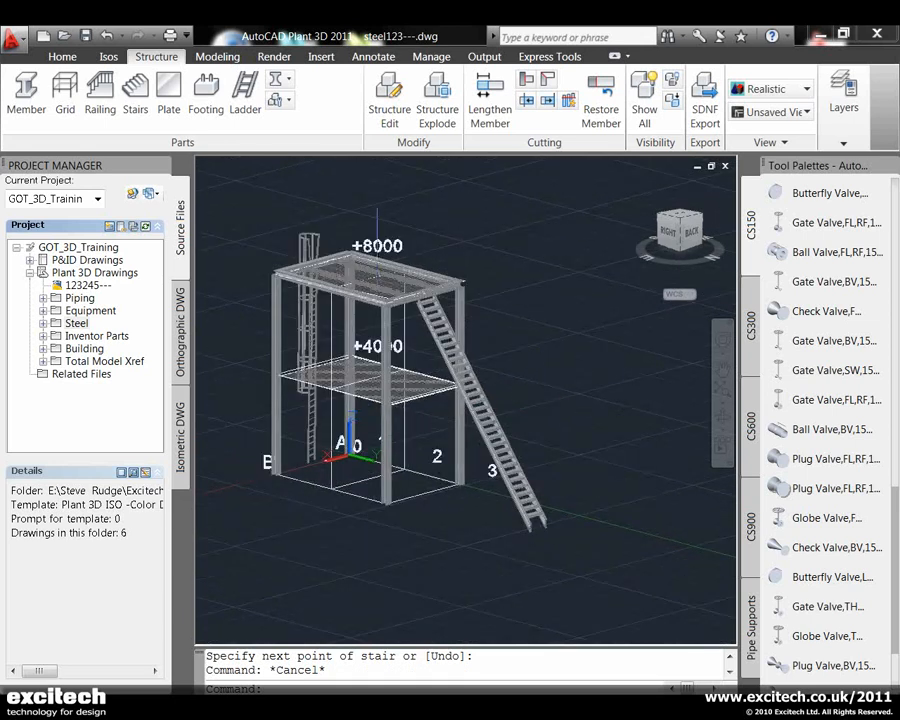
# Add 1100-high Pipe 42.4 x 3.2 handrails around the +8000 platform and along the stair.
pyautogui.click(99, 95)
pyautogui.write('s')
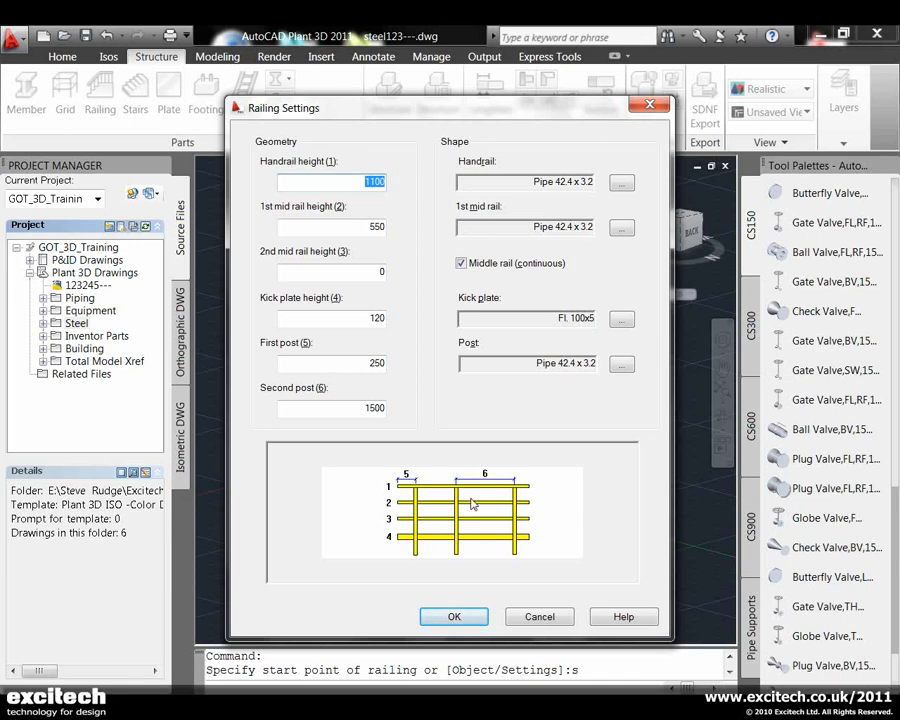
pyautogui.click(621, 181)
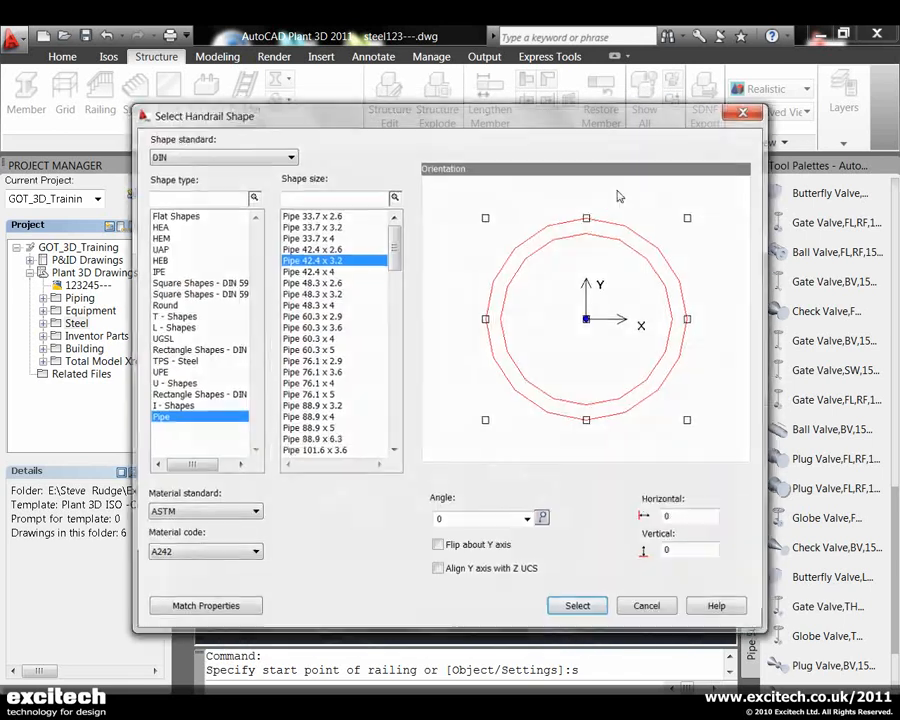
pyautogui.click(577, 605)
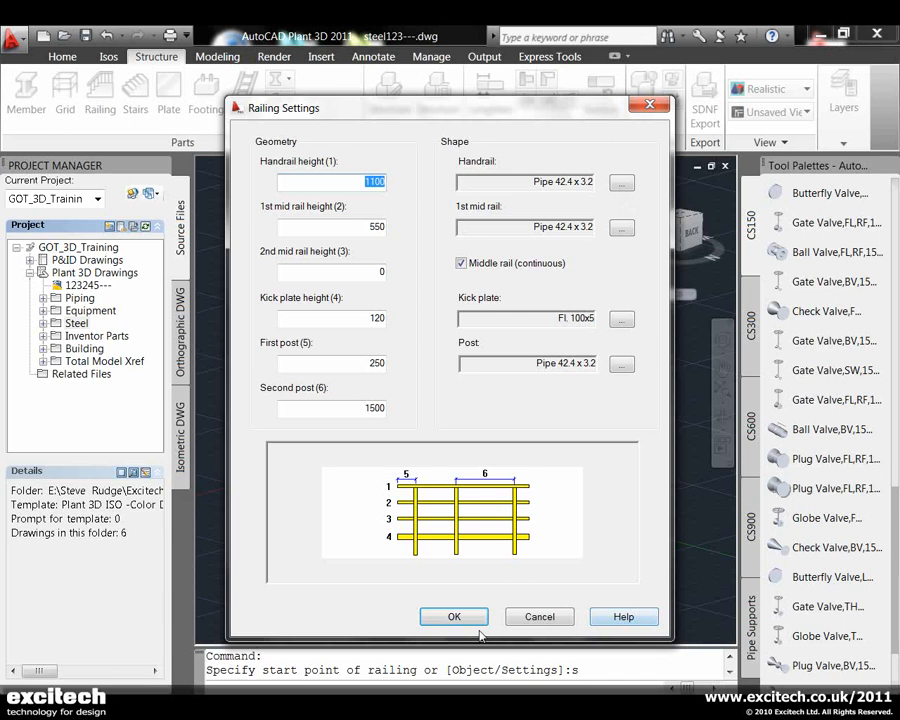
pyautogui.click(453, 616)
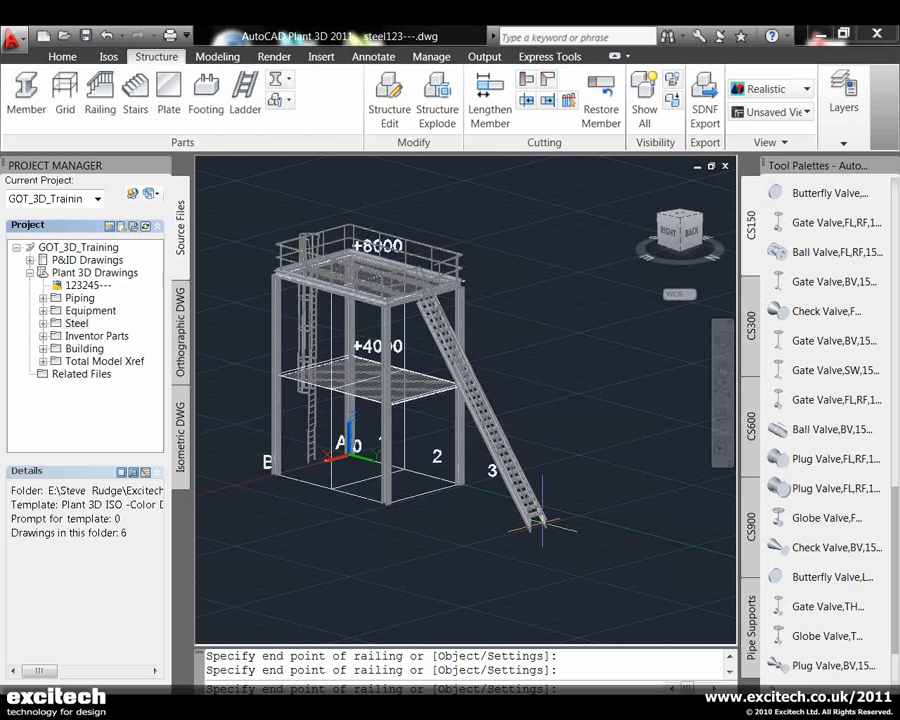
pyautogui.scroll(3)
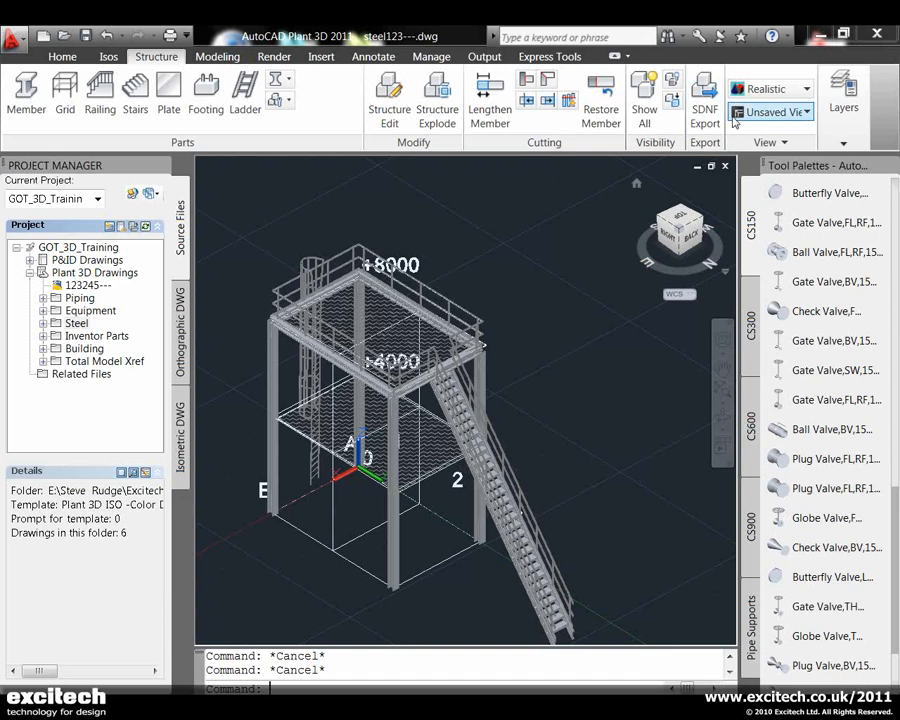
pyautogui.moveTo(705, 90)
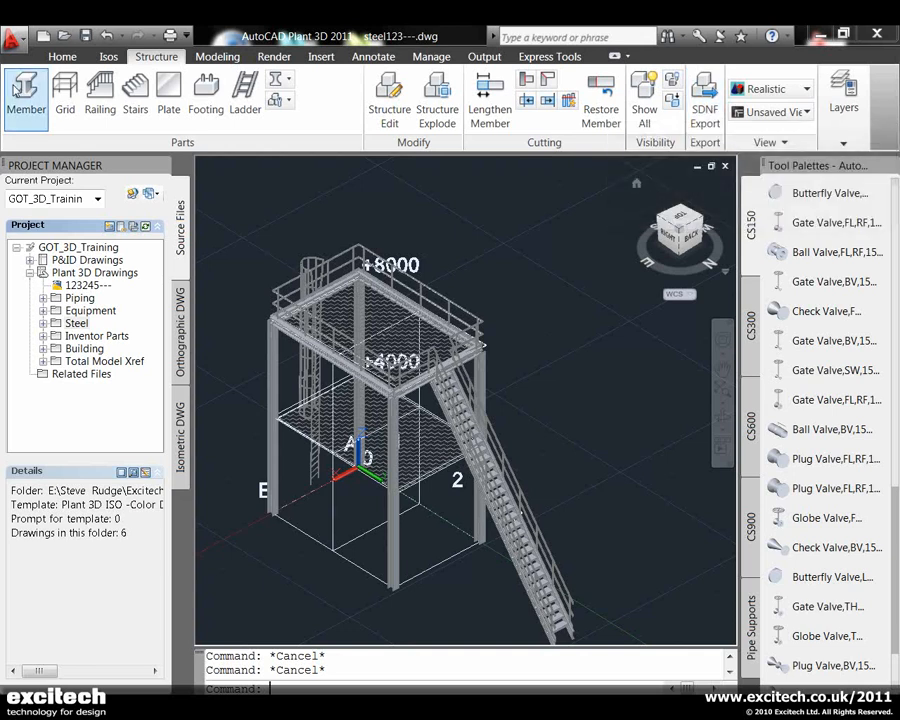
pyautogui.click(62, 56)
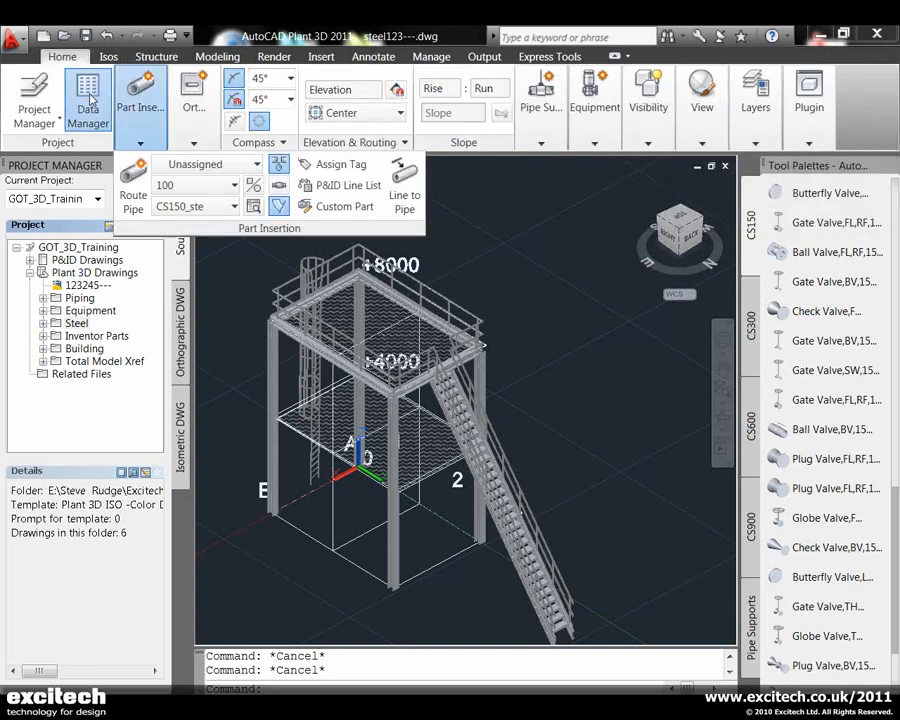
# Open Data Manager and browse the Structure Member, Plate, Railing and Stair schedules.
pyautogui.click(87, 100)
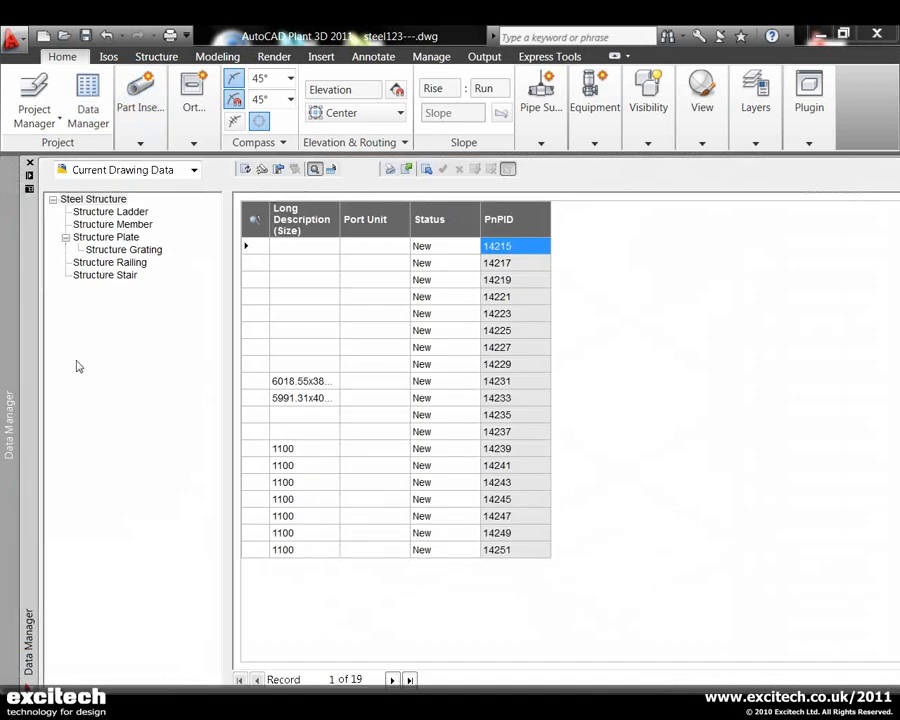
pyautogui.moveTo(120, 224)
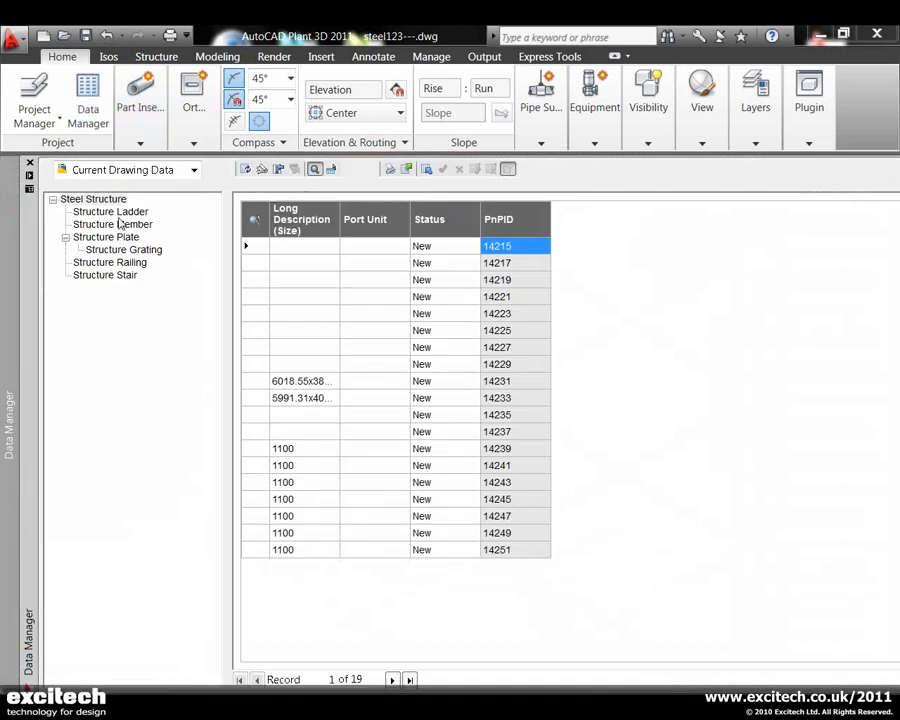
pyautogui.click(112, 224)
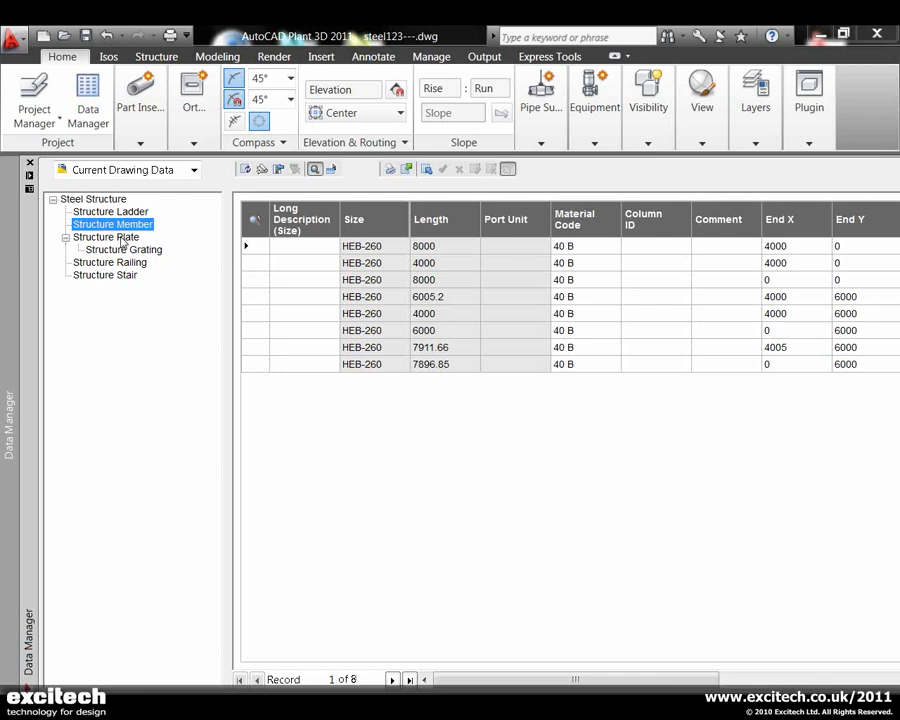
pyautogui.click(105, 237)
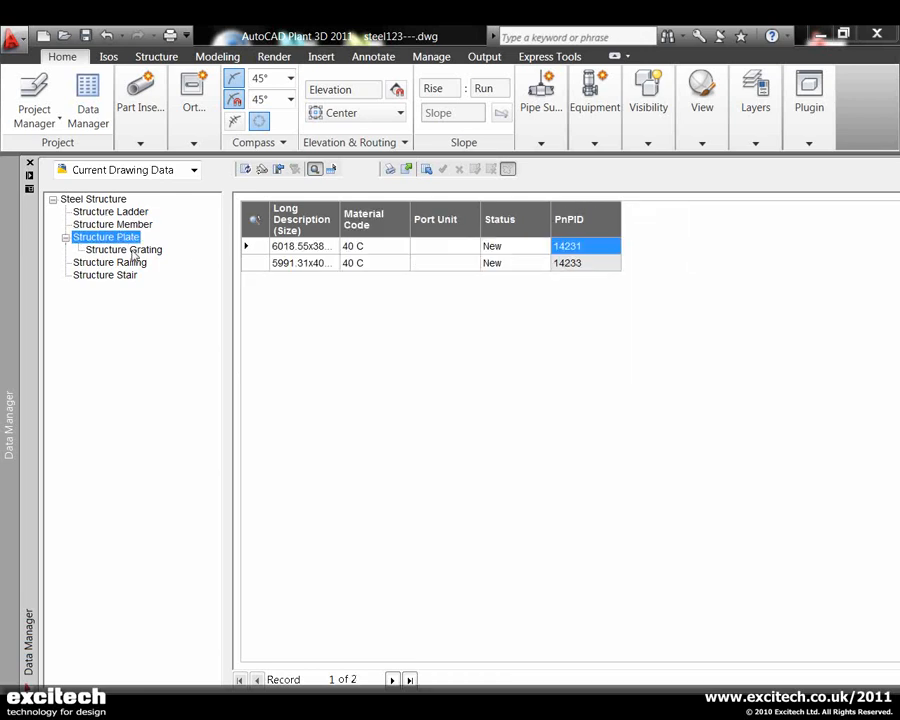
pyautogui.click(109, 262)
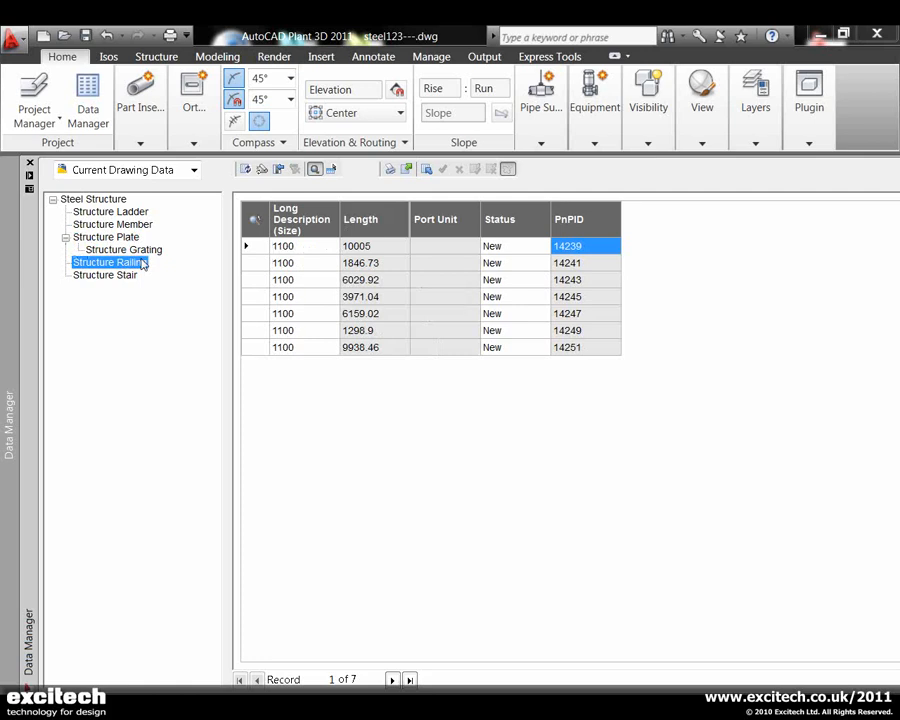
pyautogui.click(104, 274)
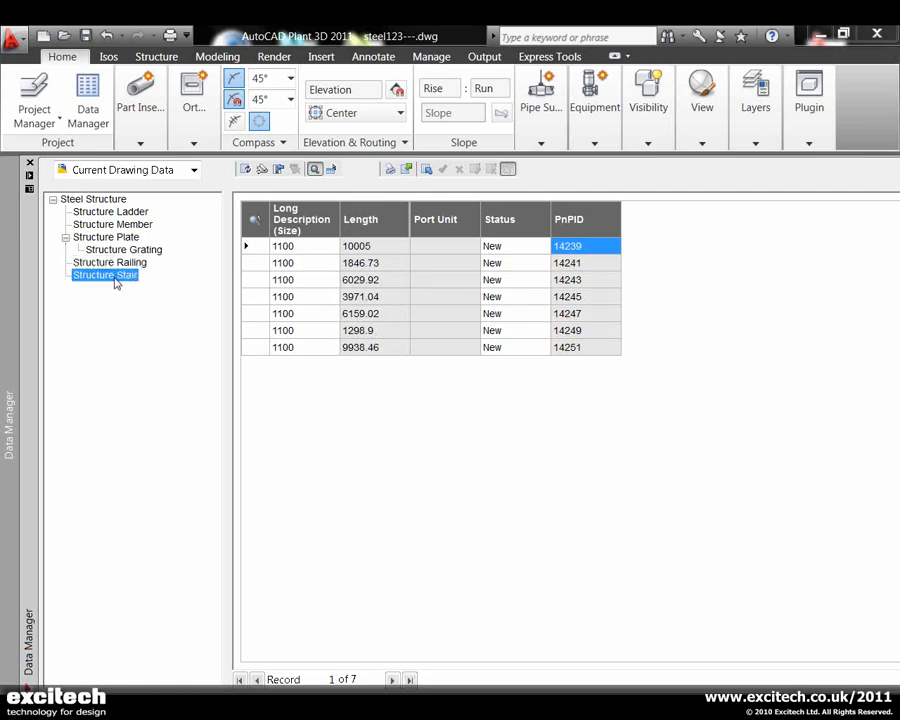
pyautogui.click(104, 274)
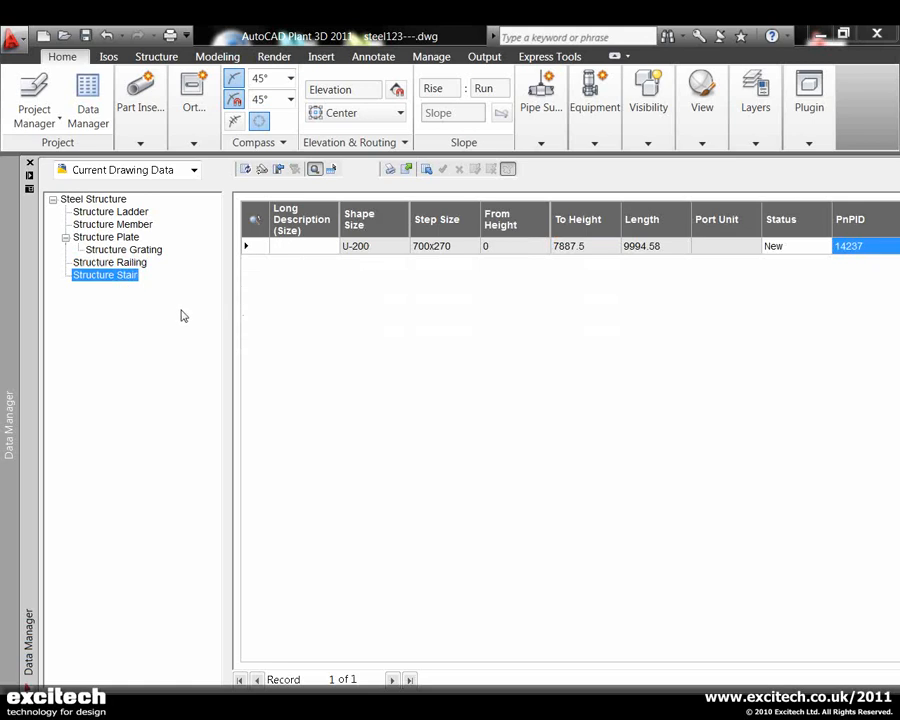